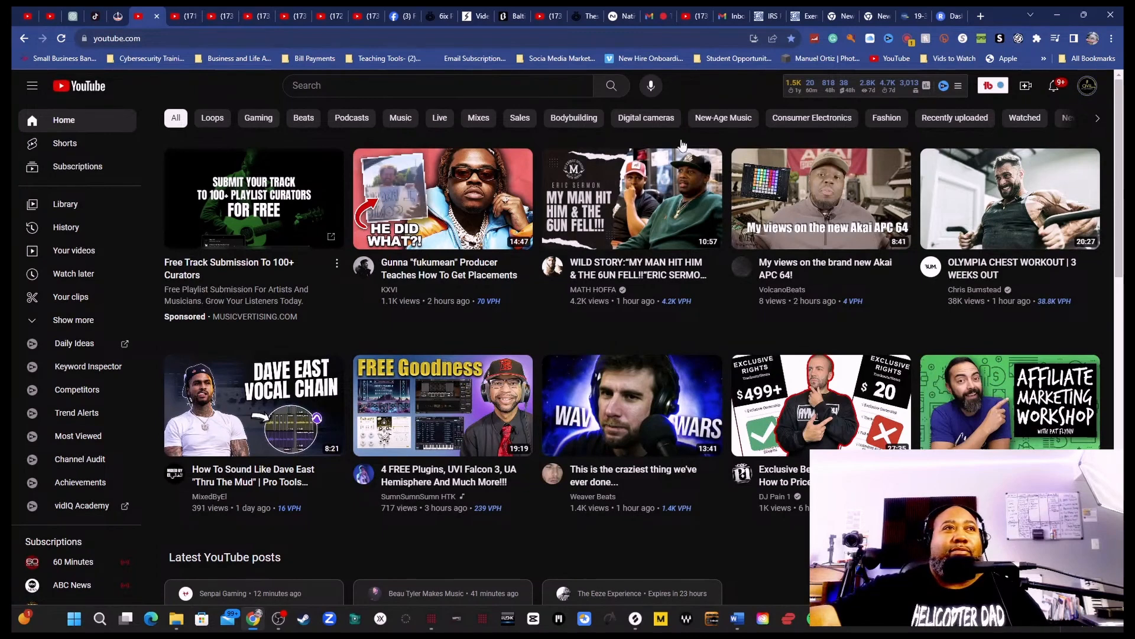
# - Go to the Civil Days Music TV channel page via the account menu's 'Your channel'
pyautogui.click(1087, 86)
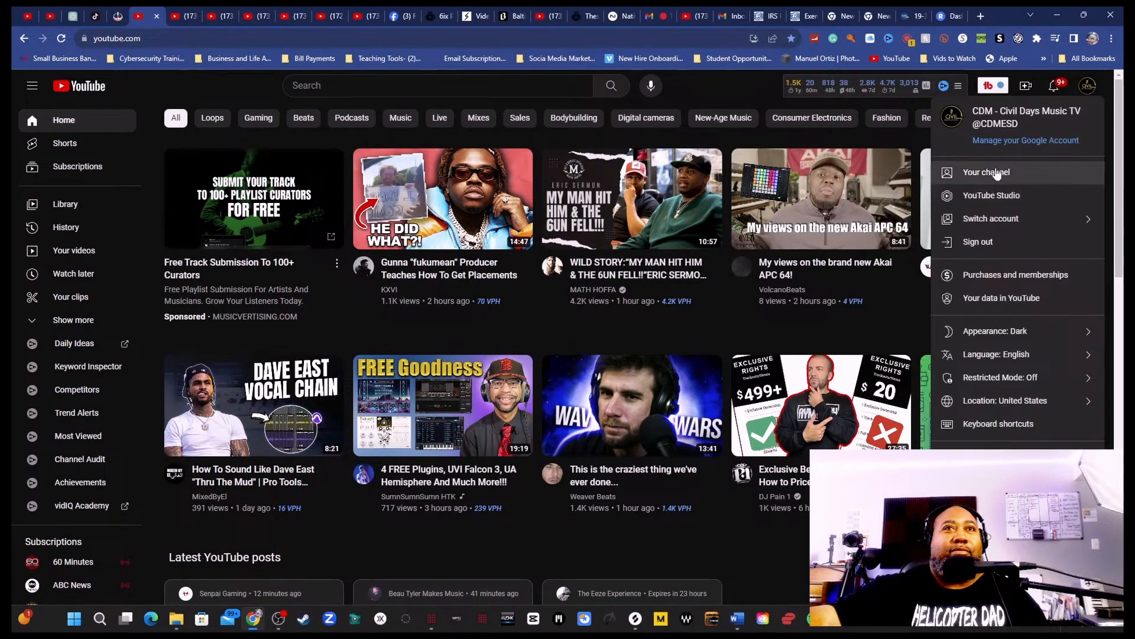
pyautogui.click(986, 172)
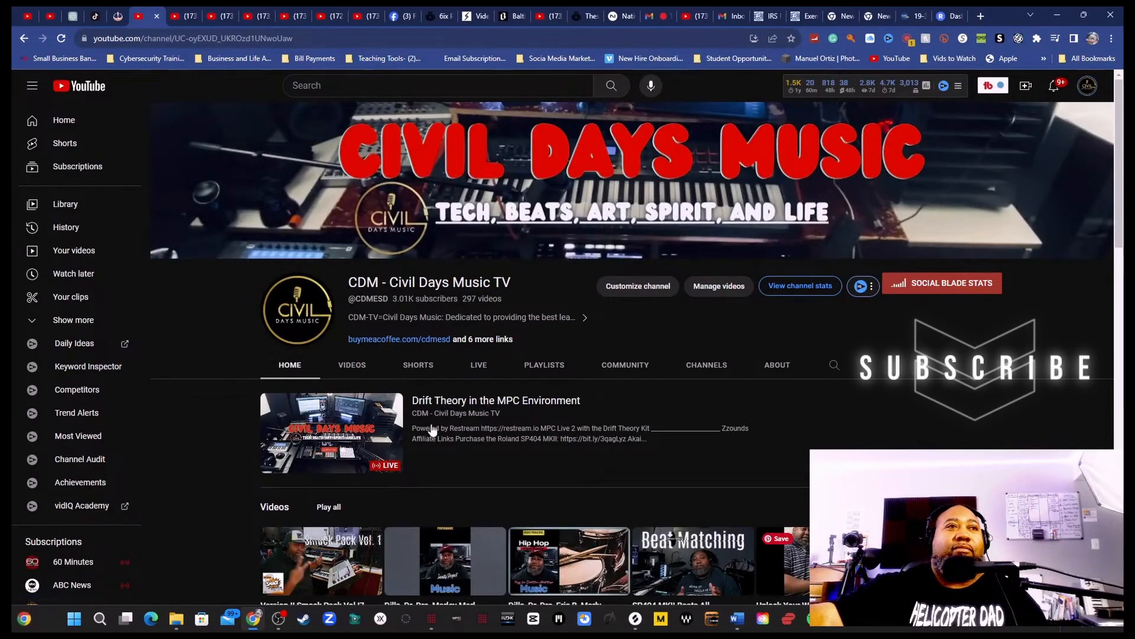
# - Open the 'Drift Theory in the MPC Environment' live stream from the channel Home tab
pyautogui.click(331, 433)
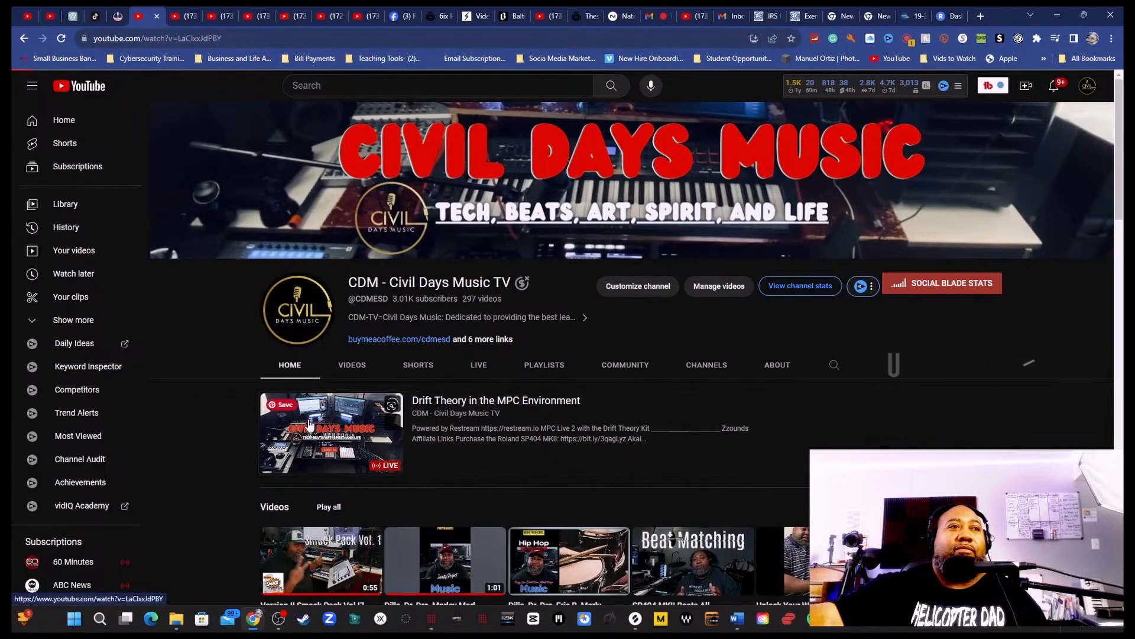
pyautogui.click(332, 433)
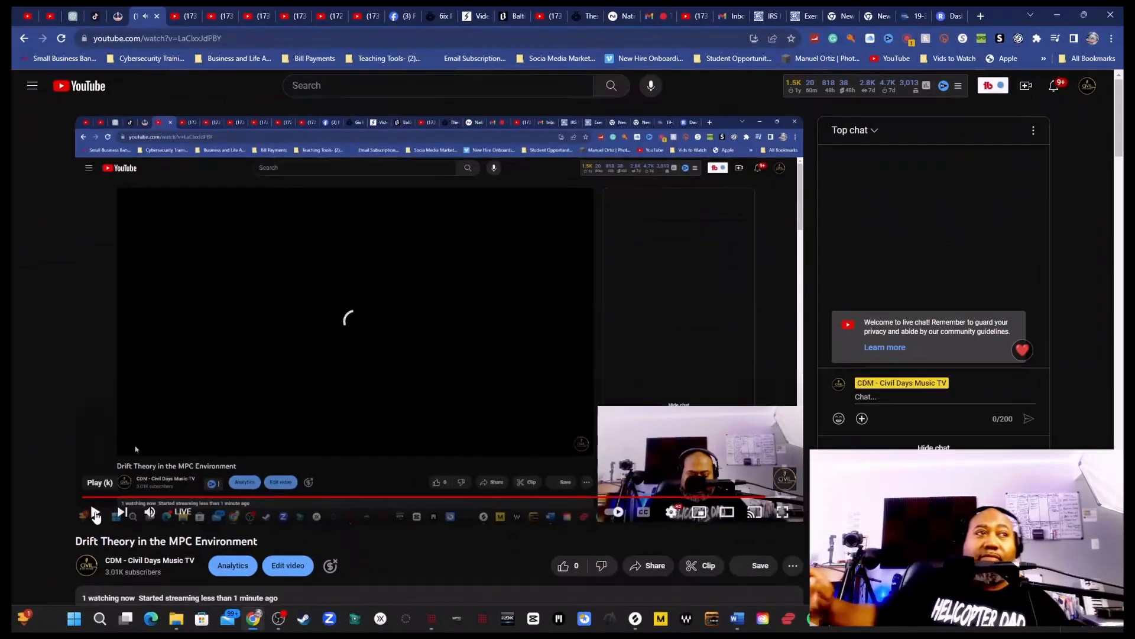
pyautogui.click(95, 514)
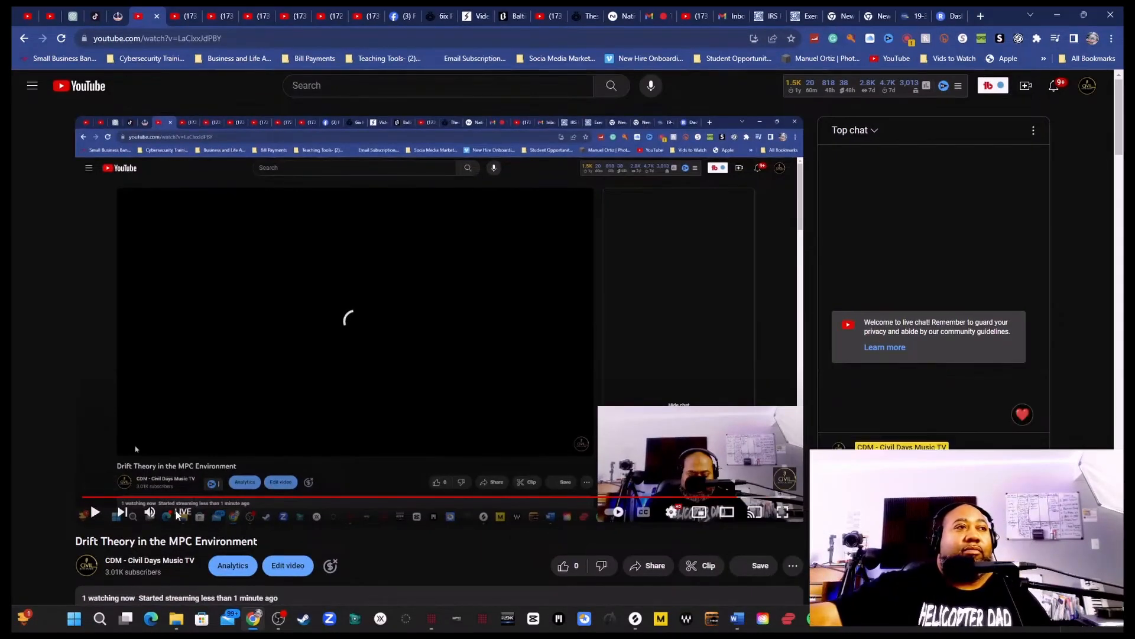
pyautogui.click(95, 512)
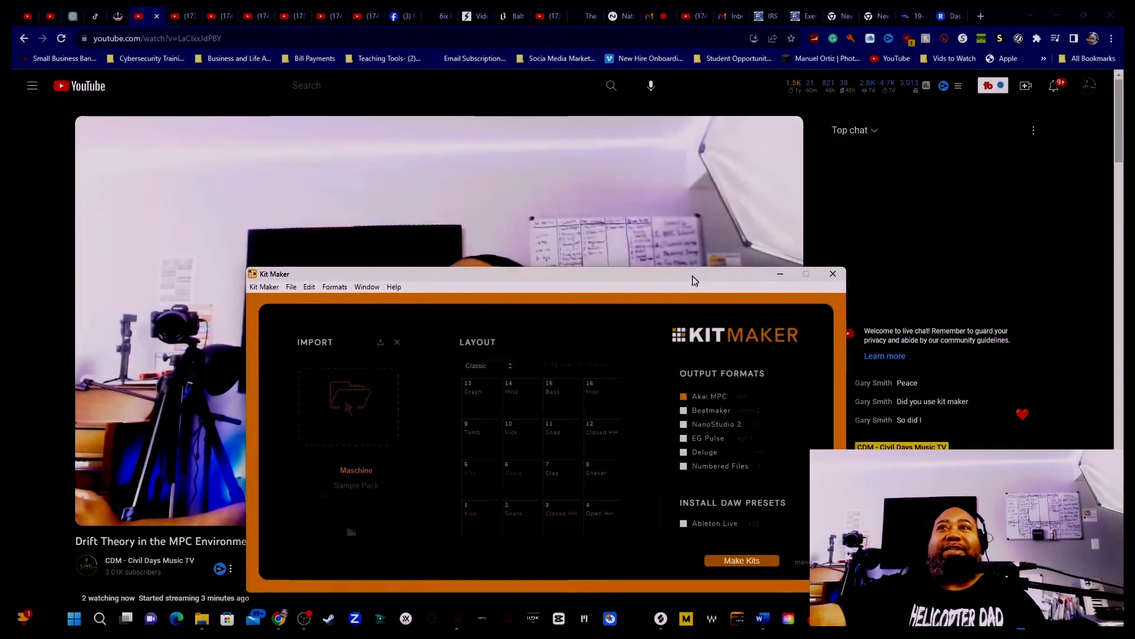
# - Drag the Kit Maker window up and left so it sits over the live stream page
pyautogui.moveTo(692, 281); pyautogui.dragTo(655, 260)
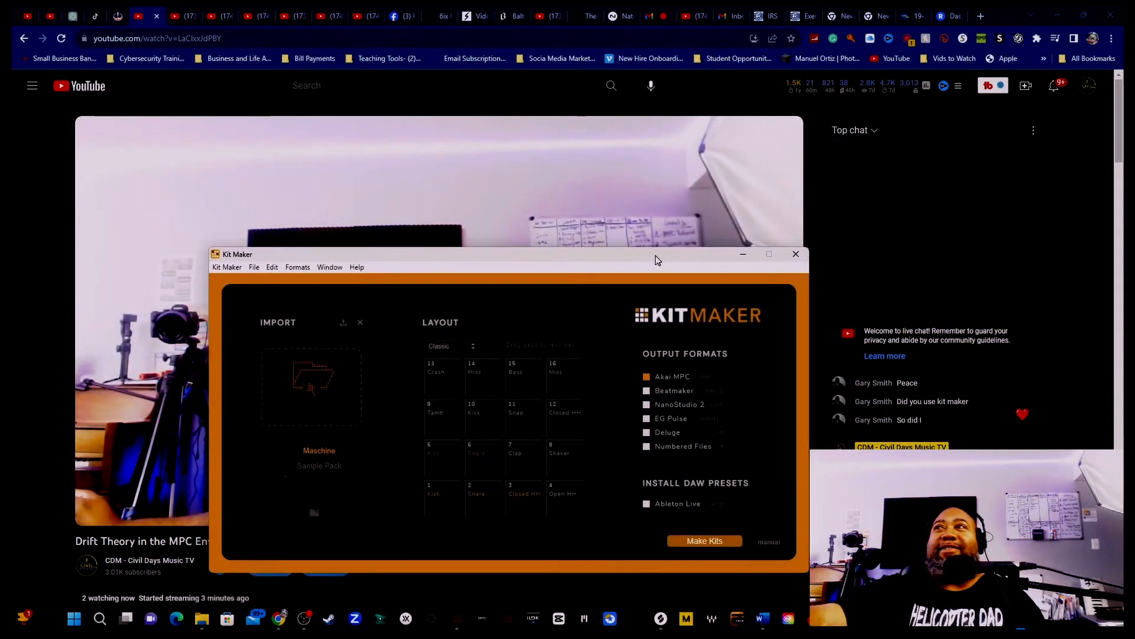